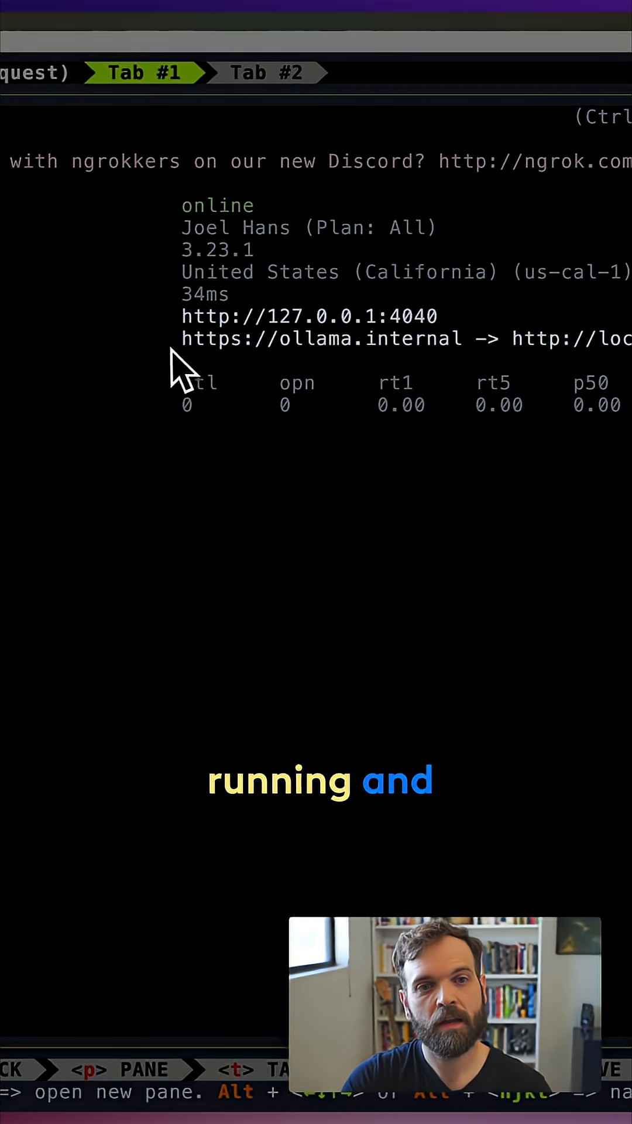
{"action": "mouse_move", "coordinate": [405, 373]}
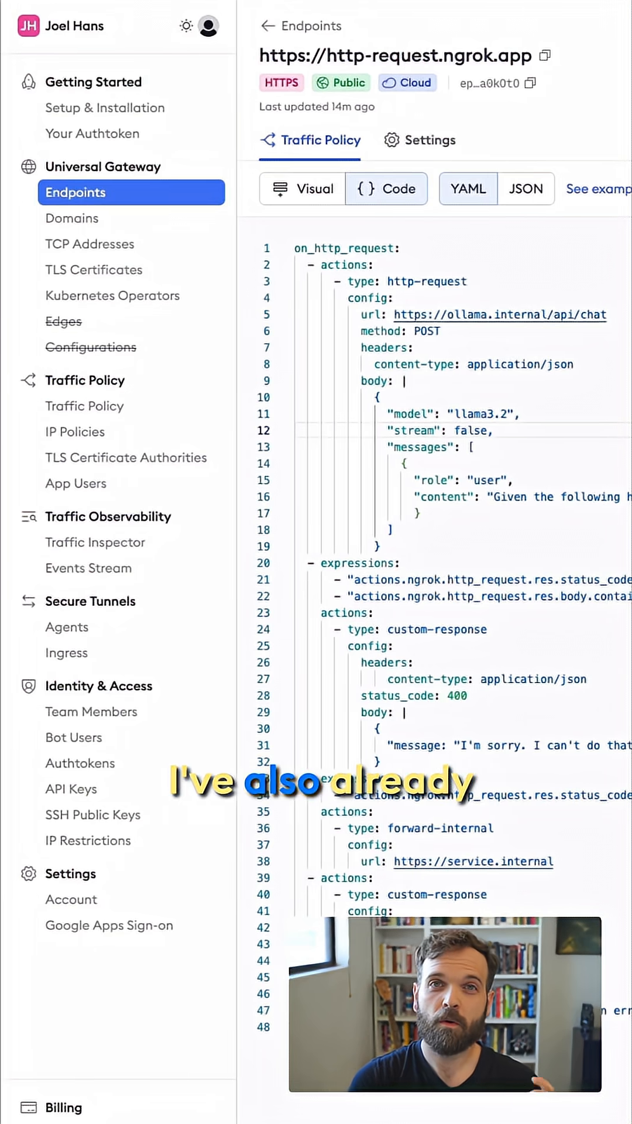
{"action": "double_click", "coordinate": [394, 55]}
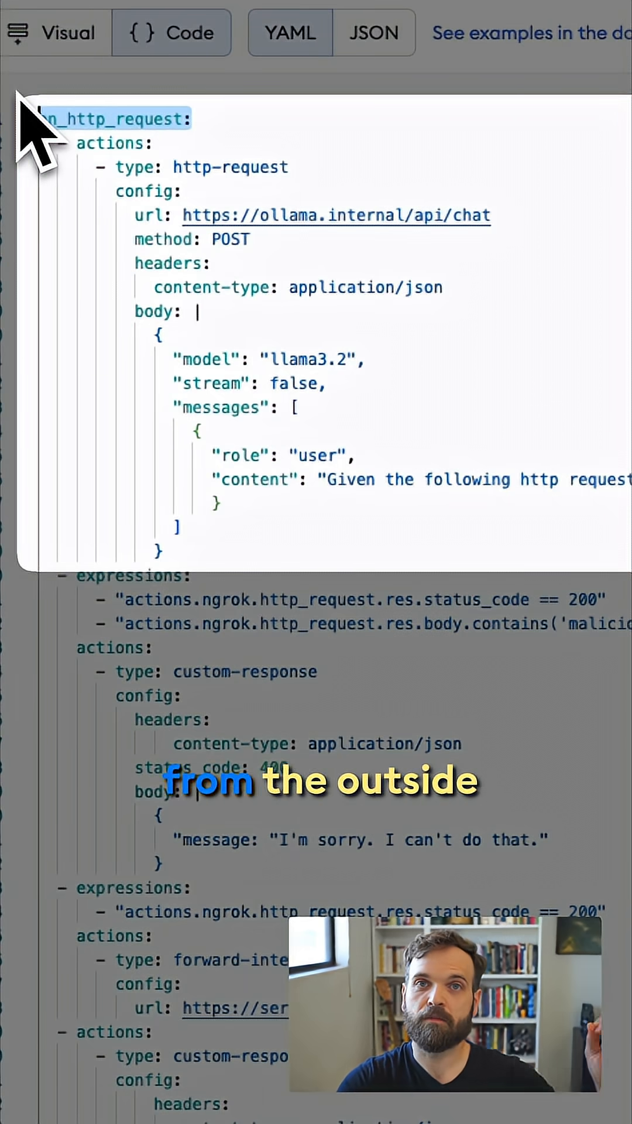
{"action": "mouse_move", "coordinate": [143, 201]}
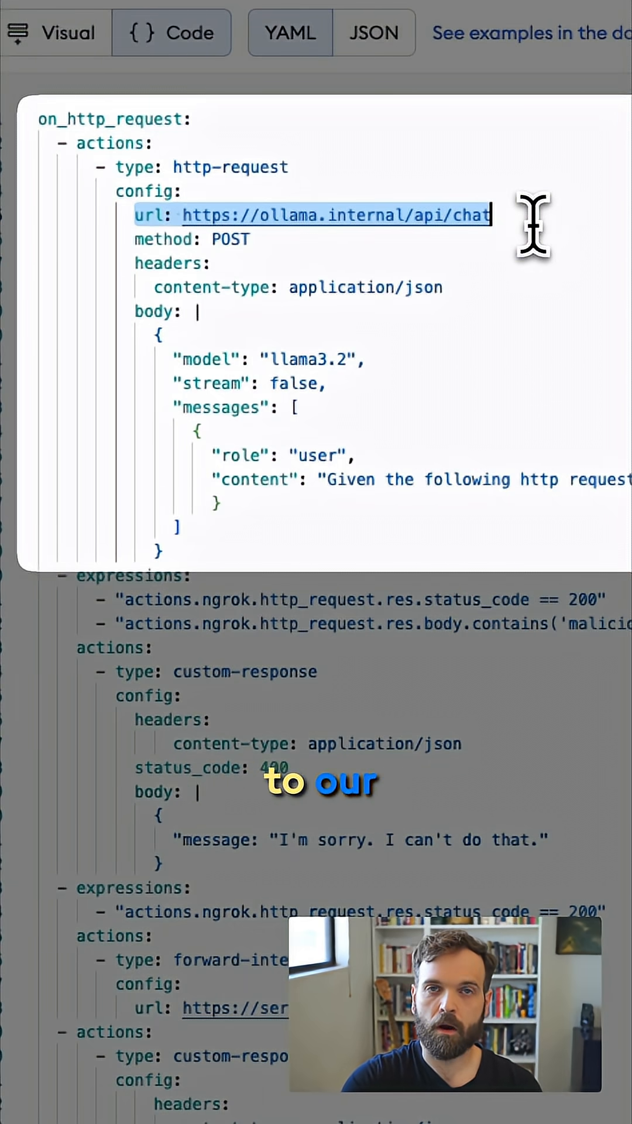
{"action": "mouse_move", "coordinate": [398, 408]}
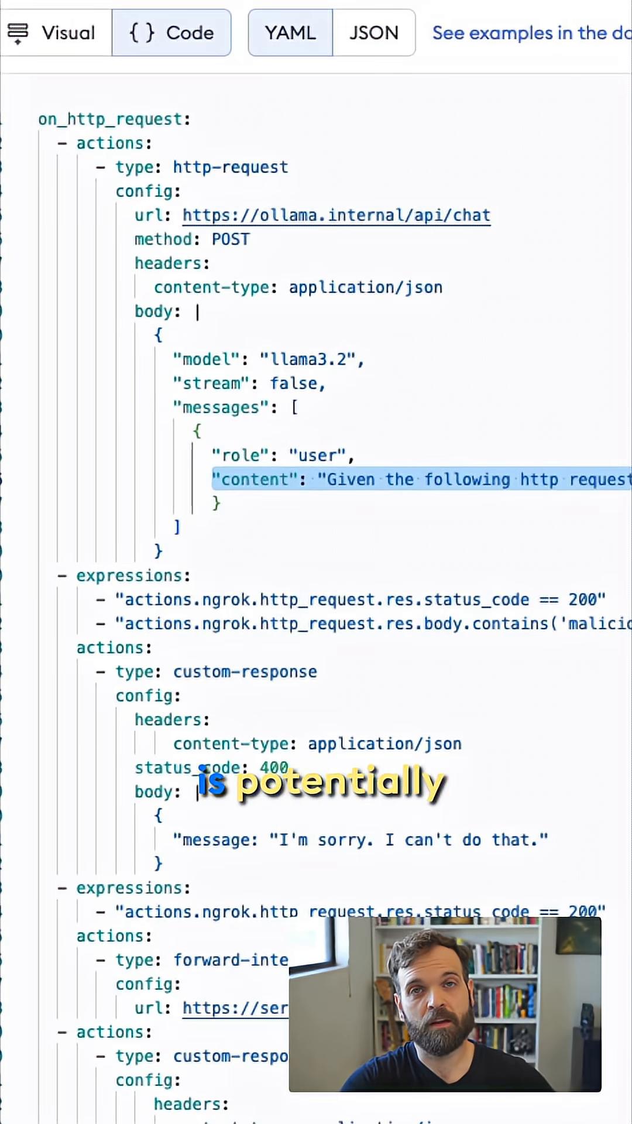
{"action": "scroll", "scroll_direction": "right", "scroll_amount": 3}
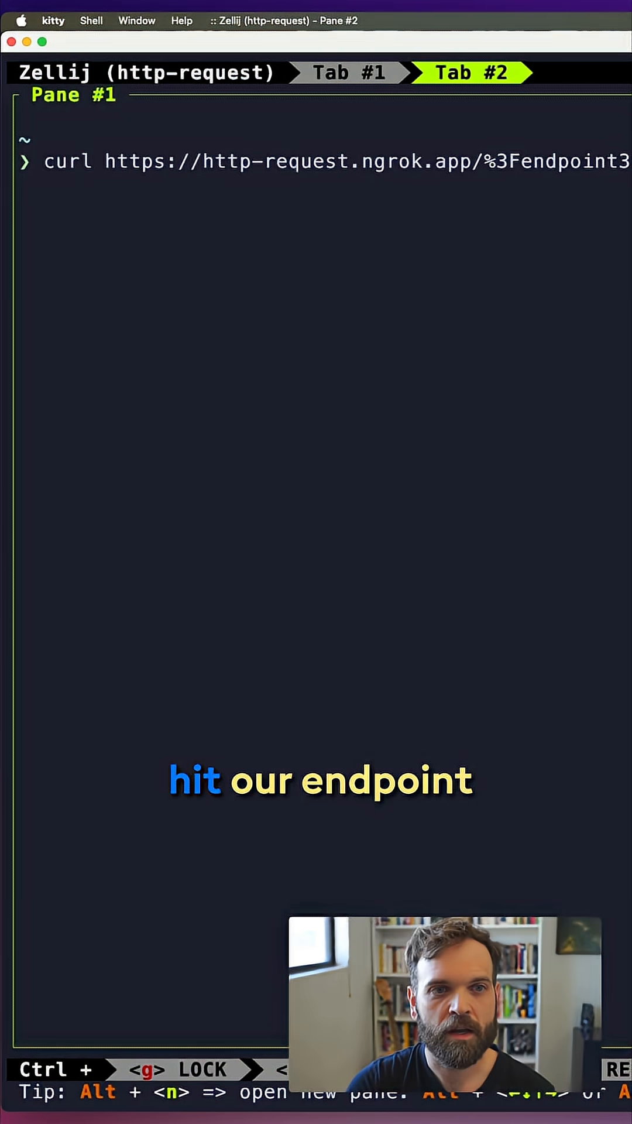
- Curl the endpoint with an injection query (blocked), then plainly (returns 'Pong from ngrok!')
{"action": "key", "text": "Return"}
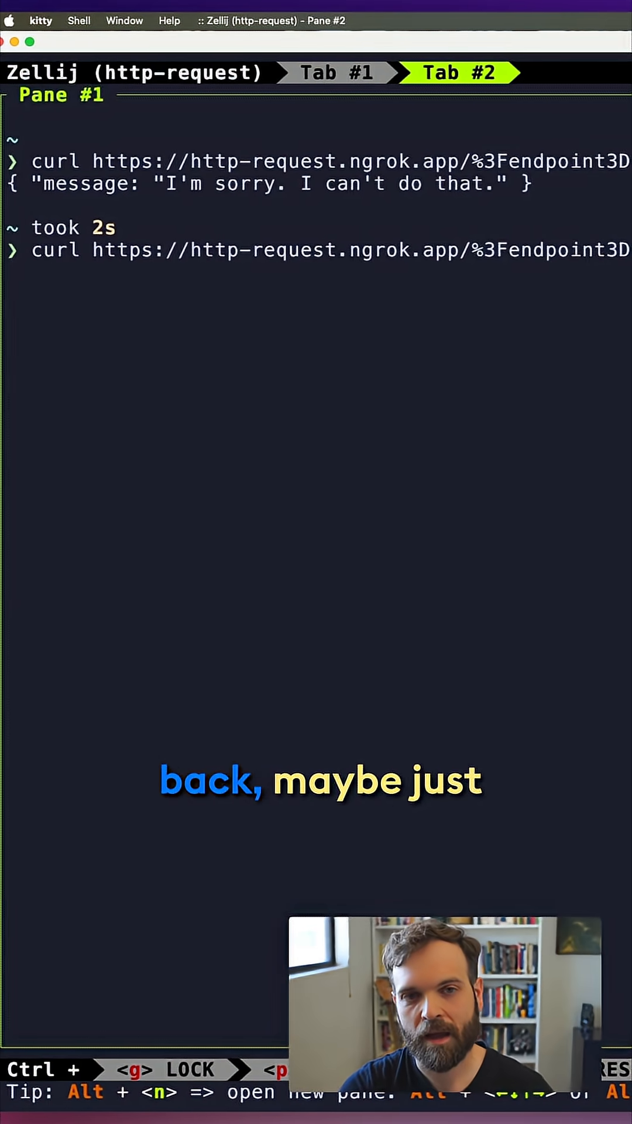
{"action": "key", "text": "Return"}
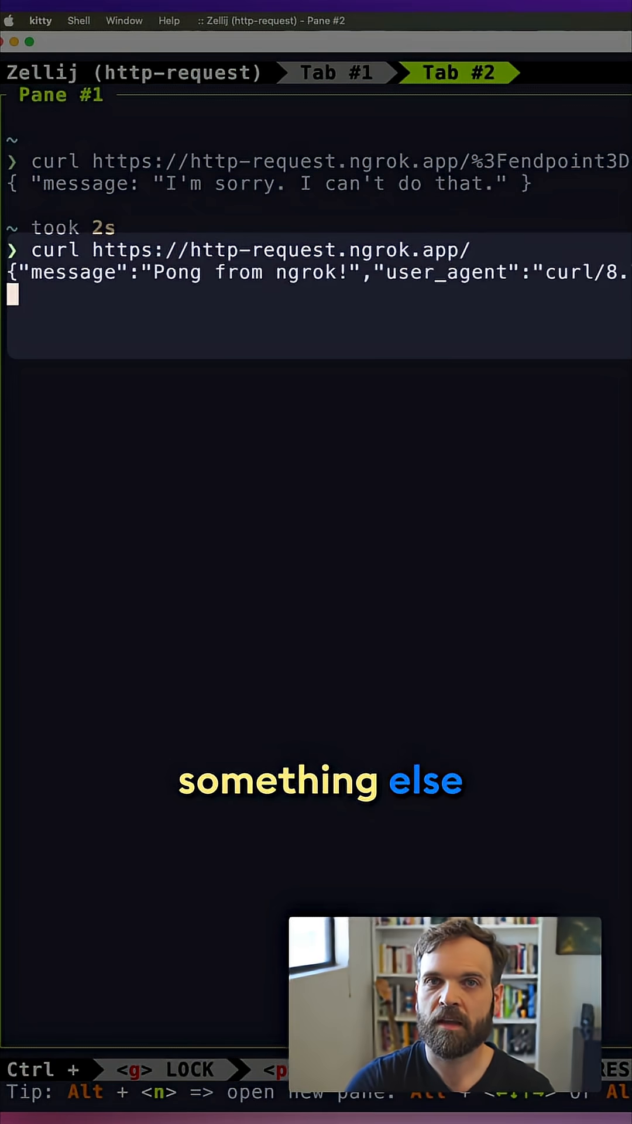
{"action": "key", "text": "Return"}
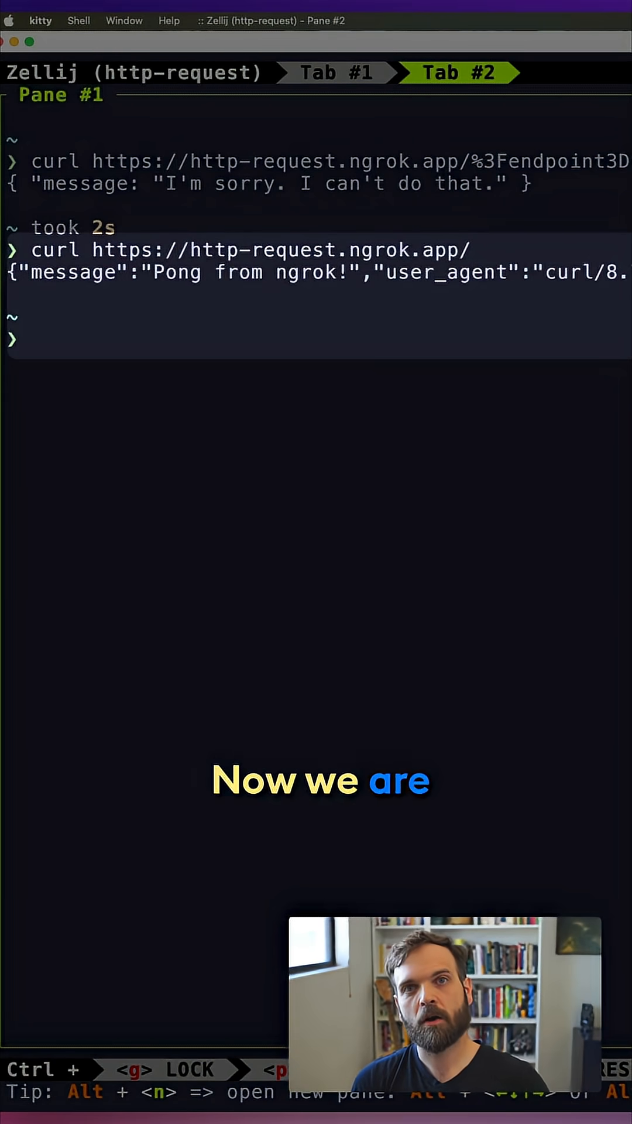